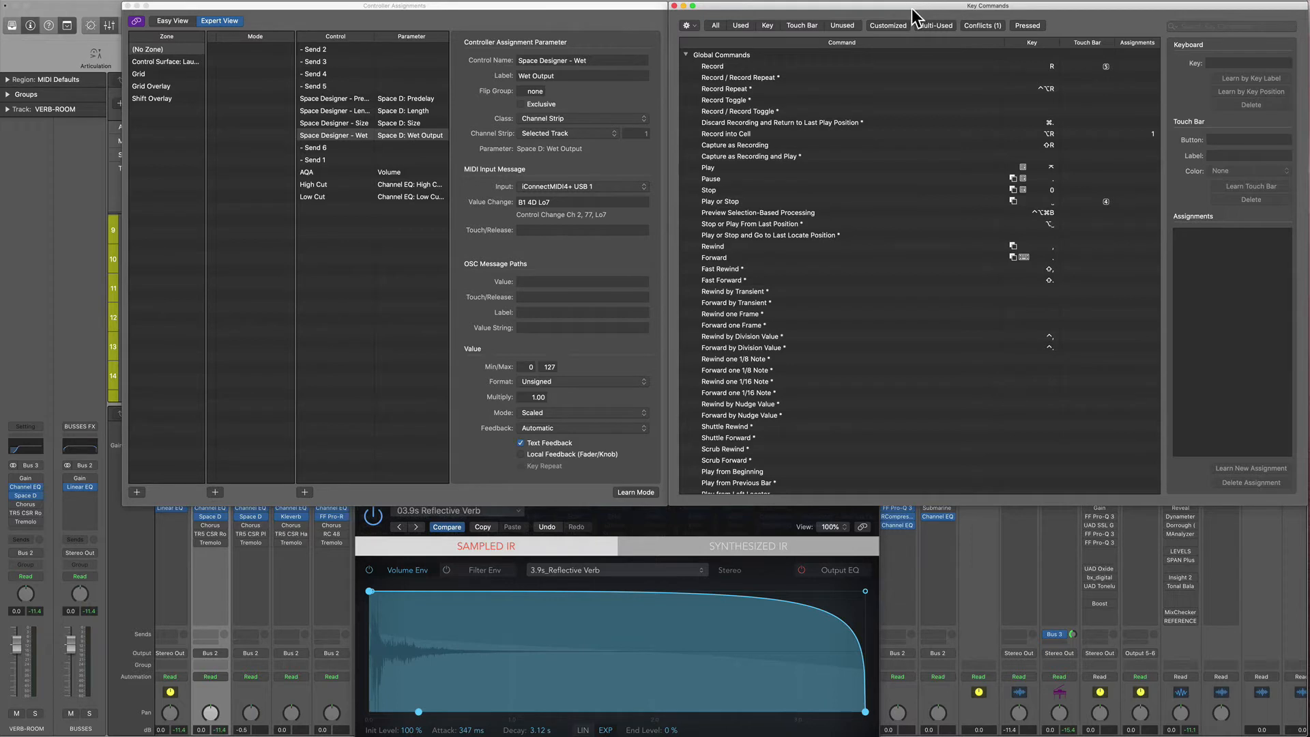
mouse_move(451, 21)
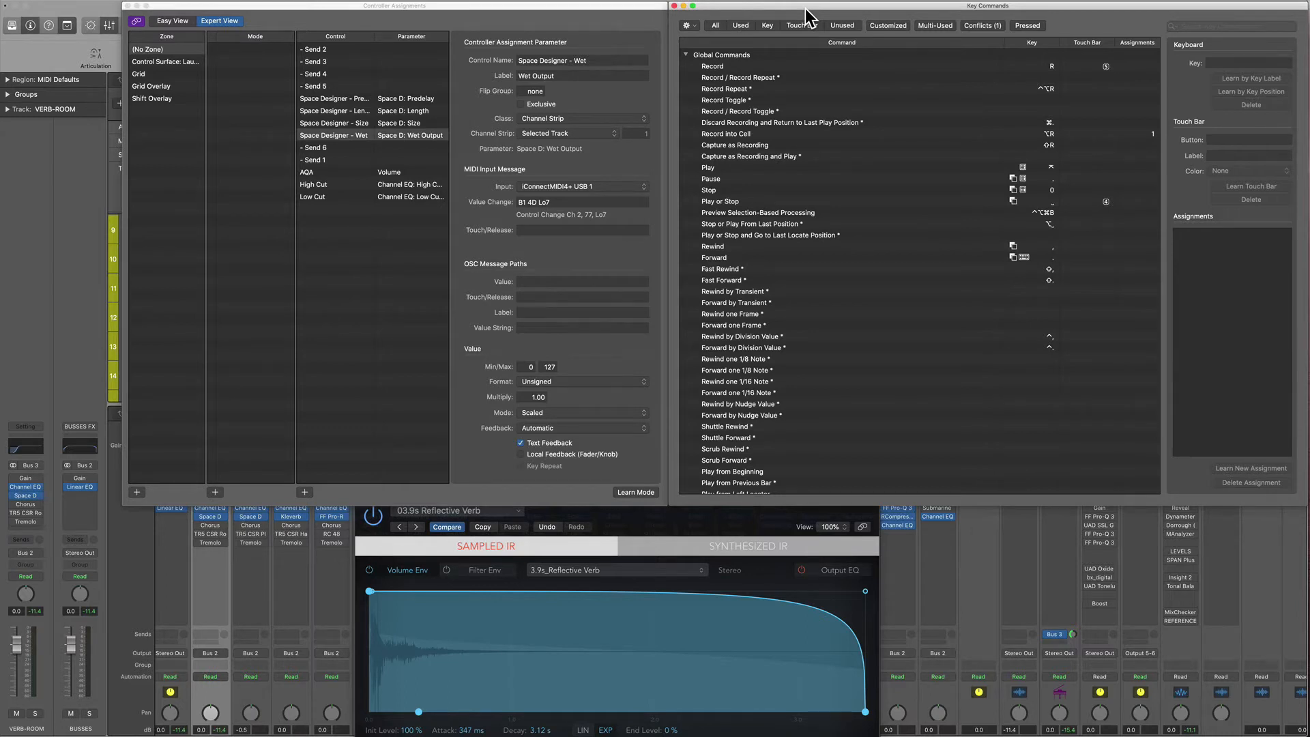
mouse_move(671, 539)
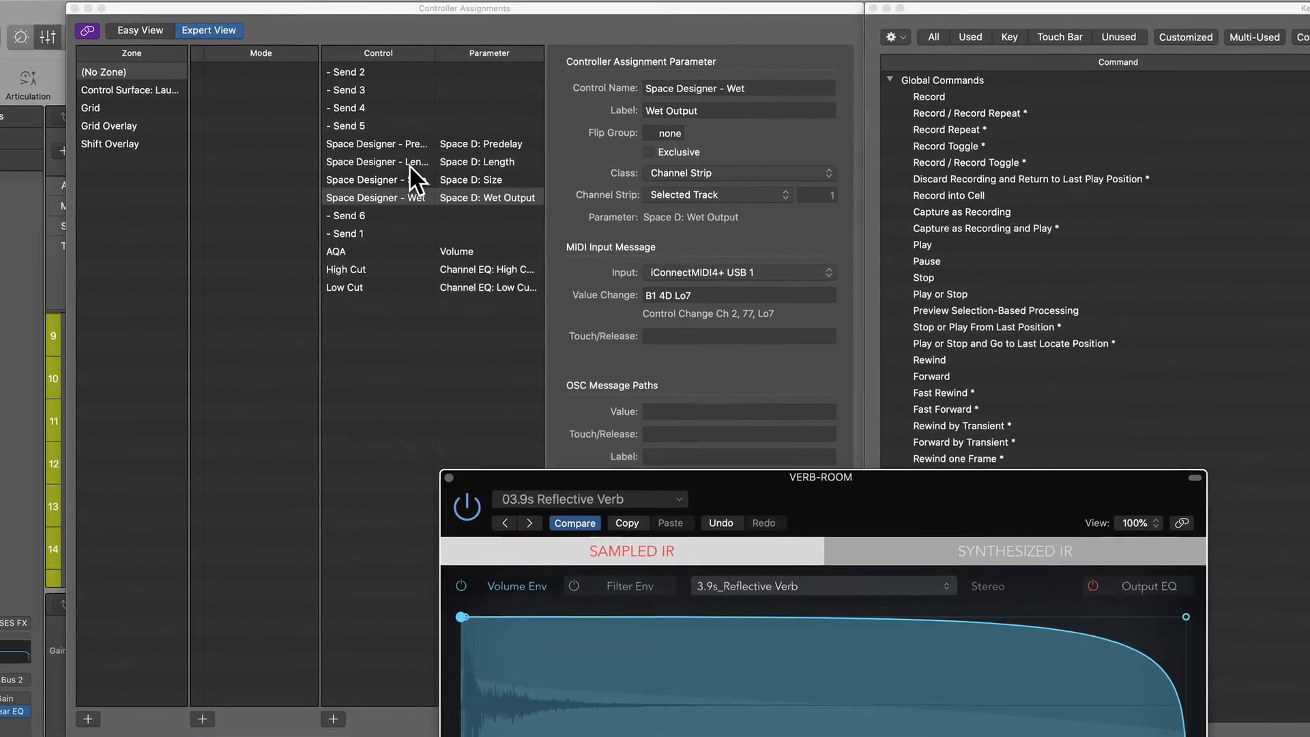
Step: Inspect the Pre-Delay and Length assignments, then enlarge Space Designer to show all controls
click(380, 164)
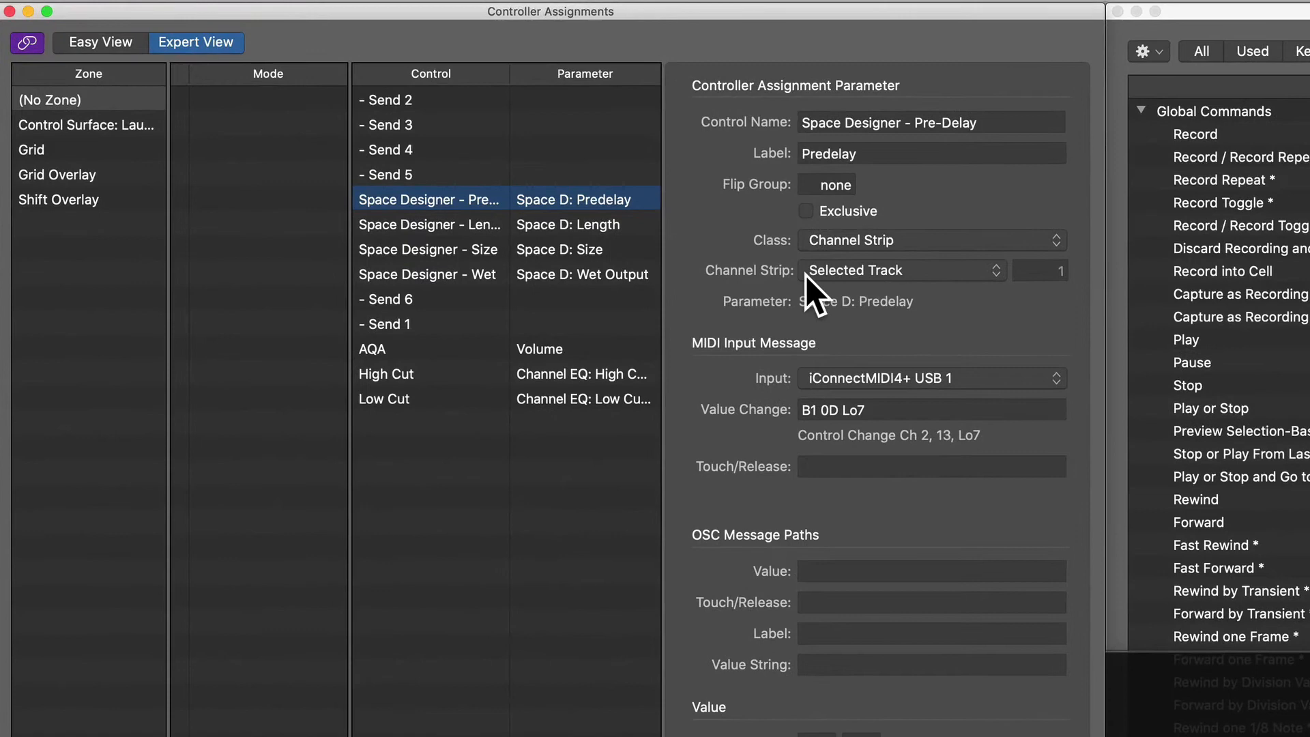
mouse_move(878, 292)
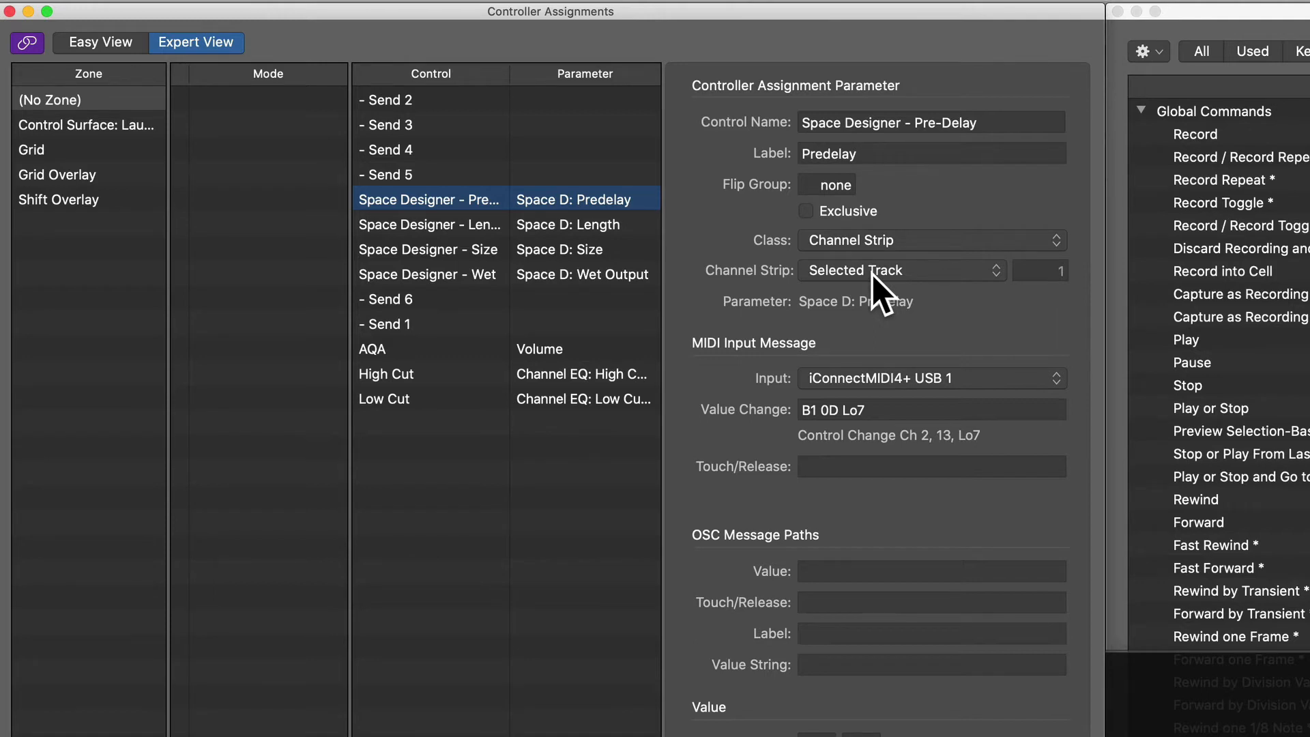
click(429, 224)
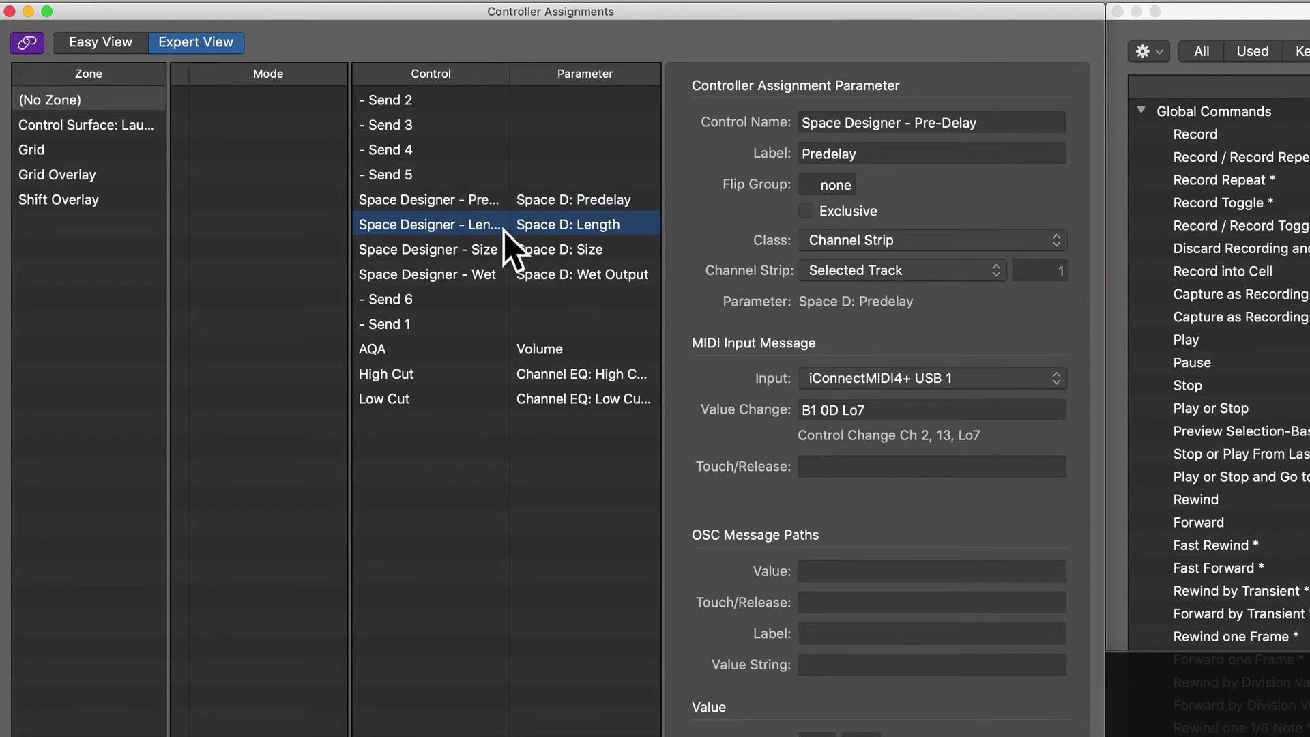
click(428, 223)
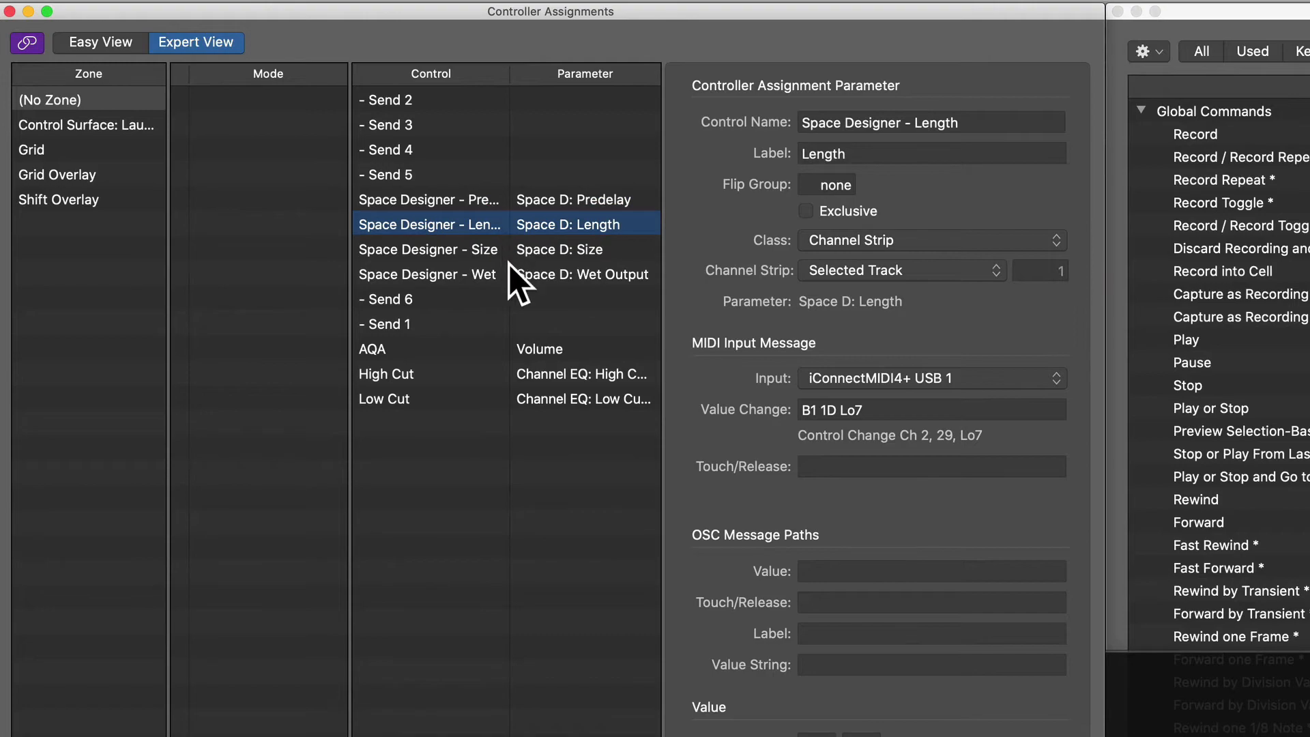
click(427, 274)
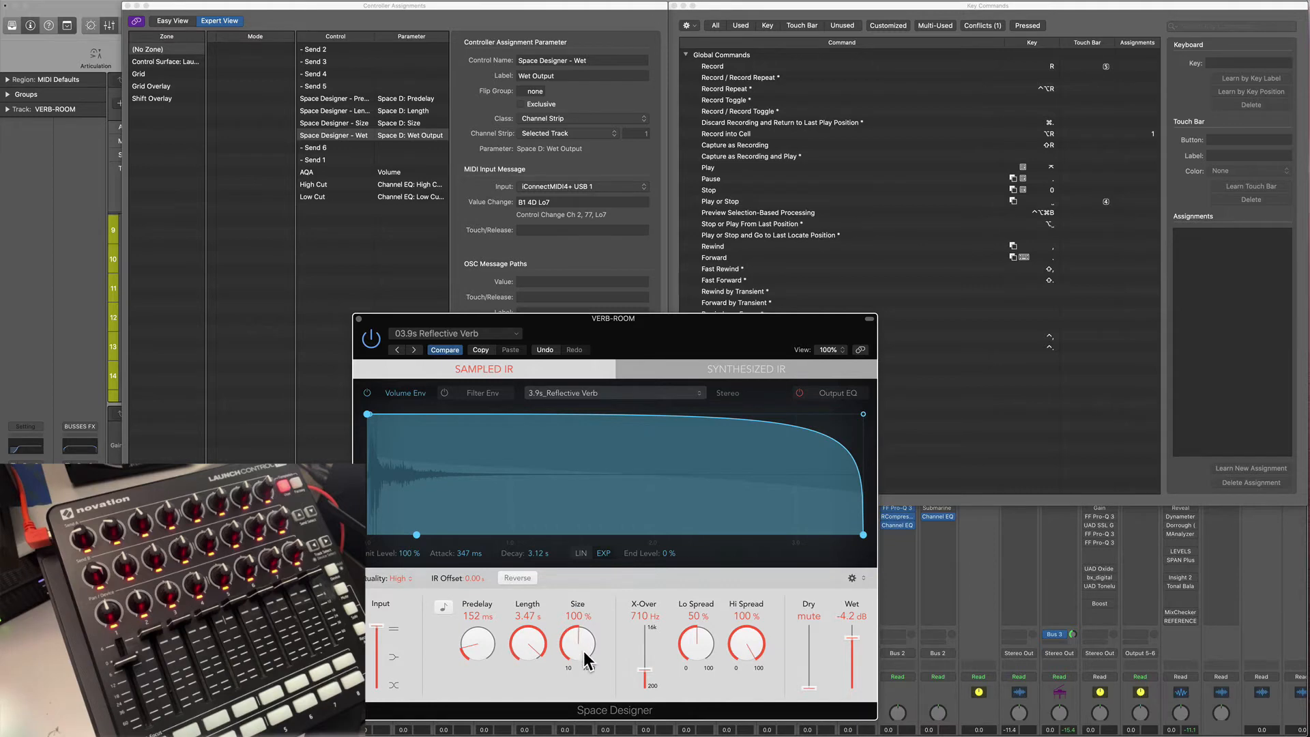
mouse_move(648, 675)
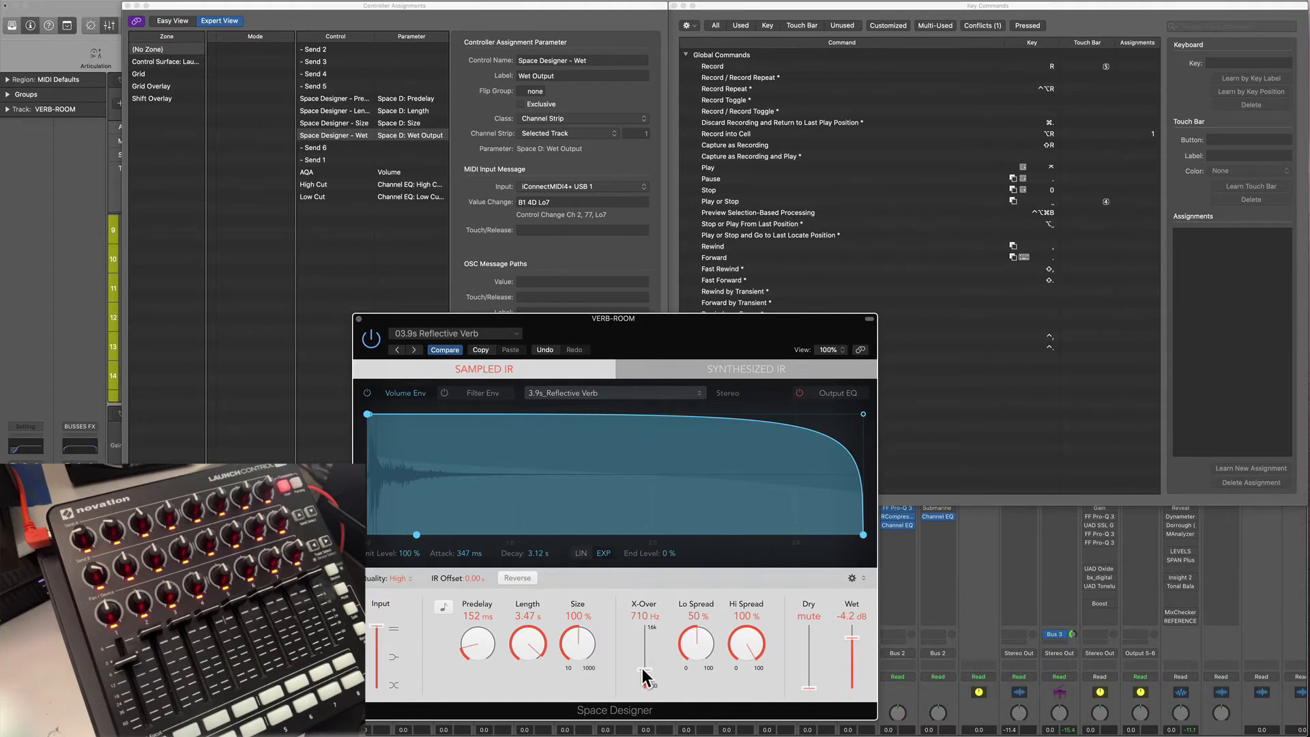
mouse_move(811, 664)
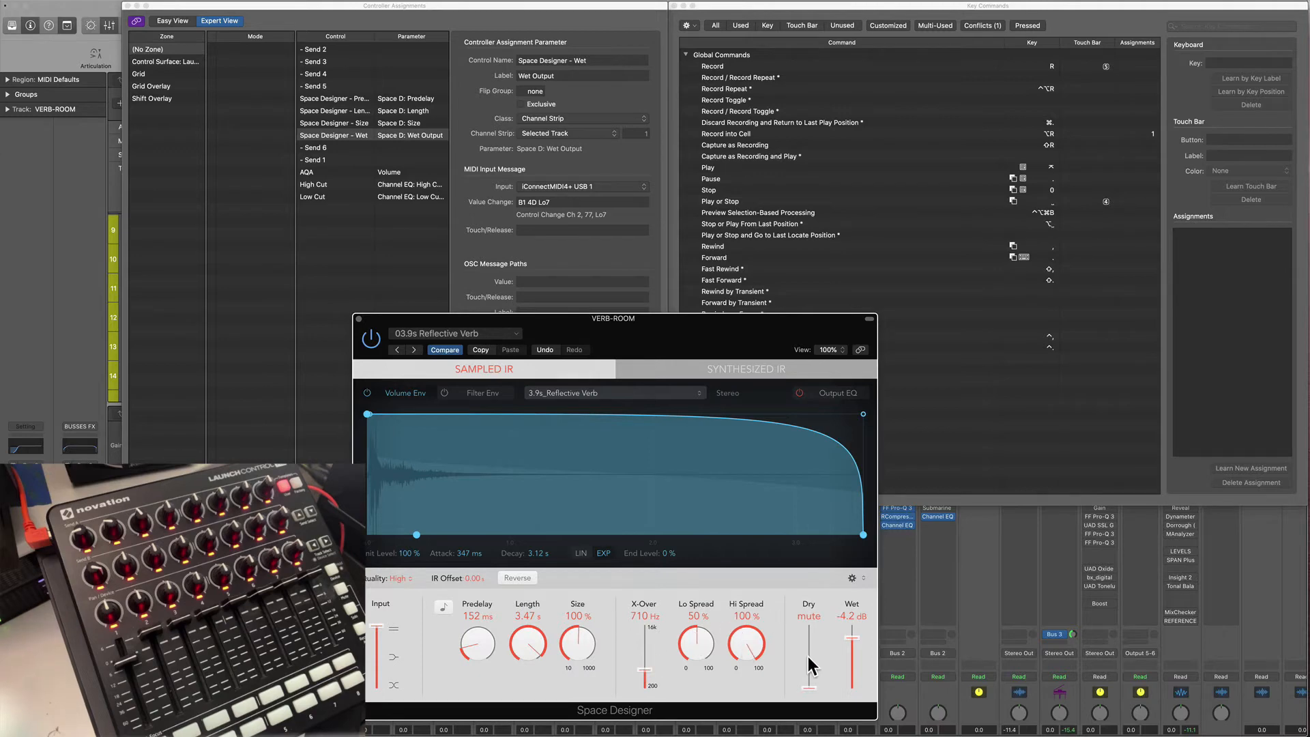
mouse_move(643, 677)
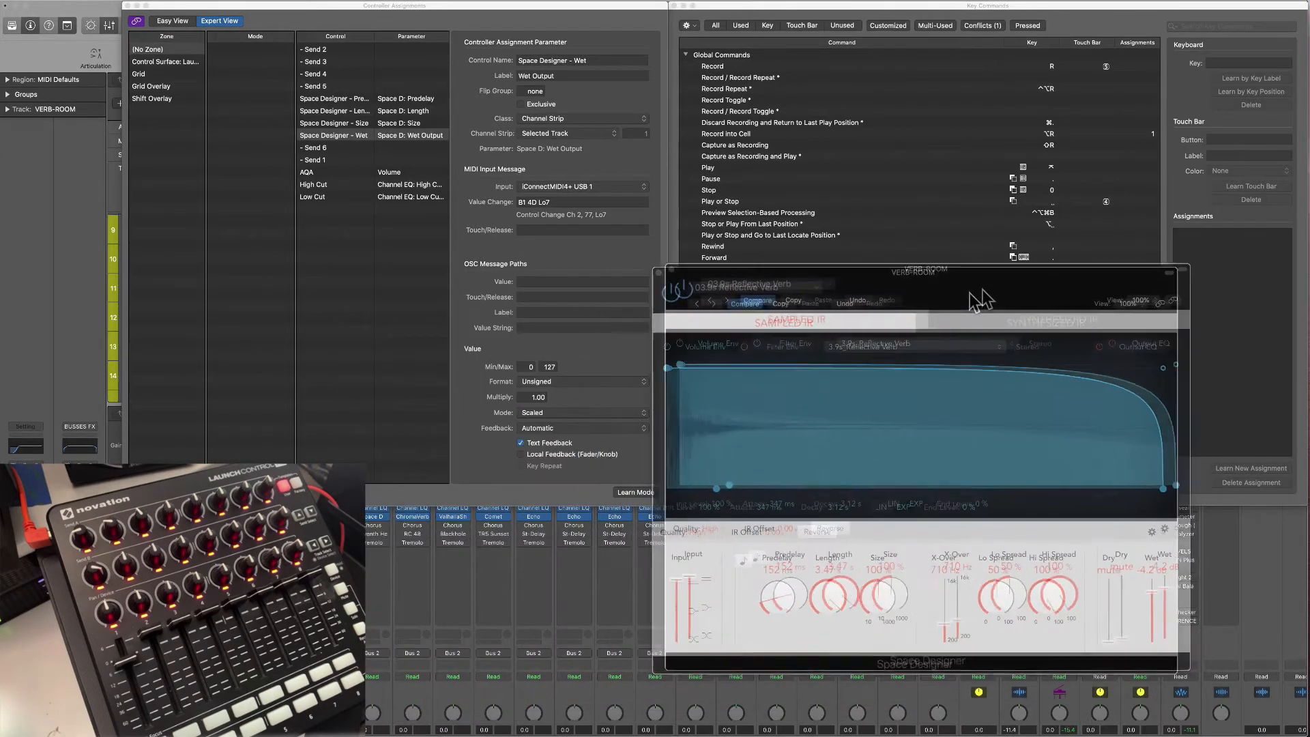
Step: Move the Space Designer window aside to uncover the Controller Assignments list
click(315, 147)
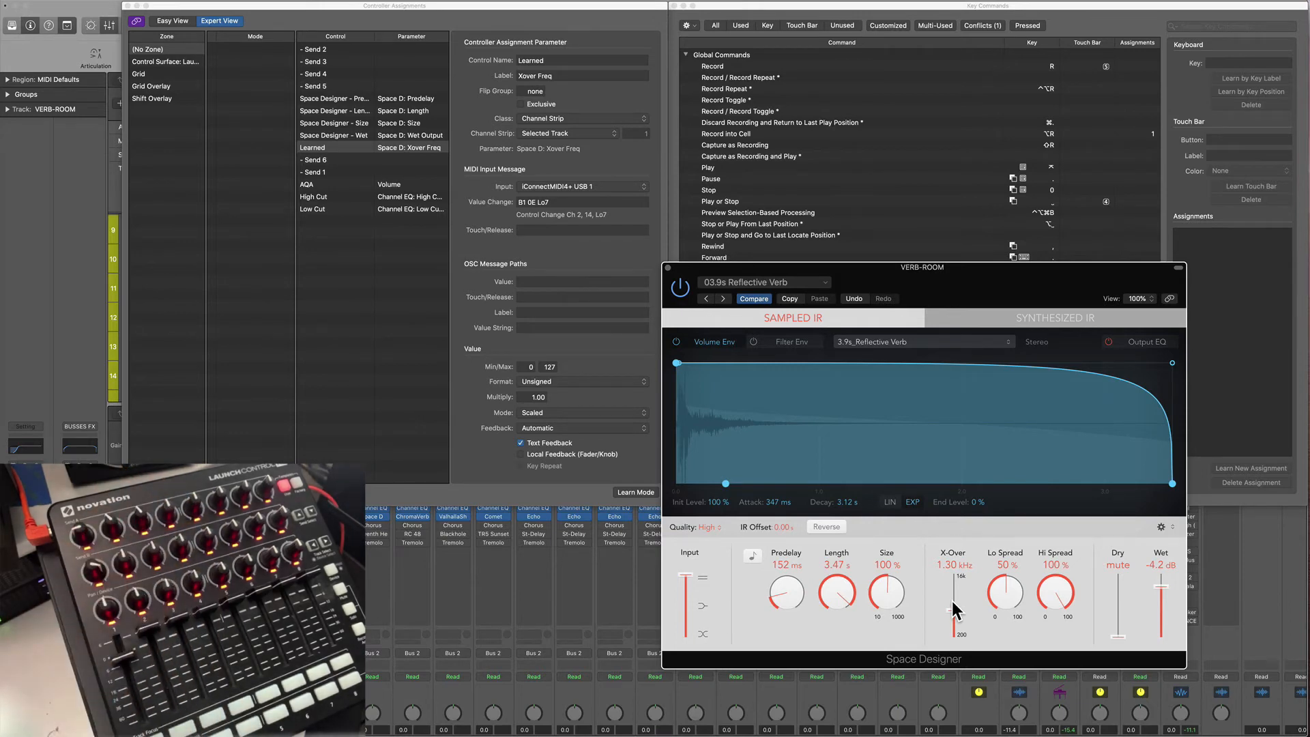
mouse_move(1012, 573)
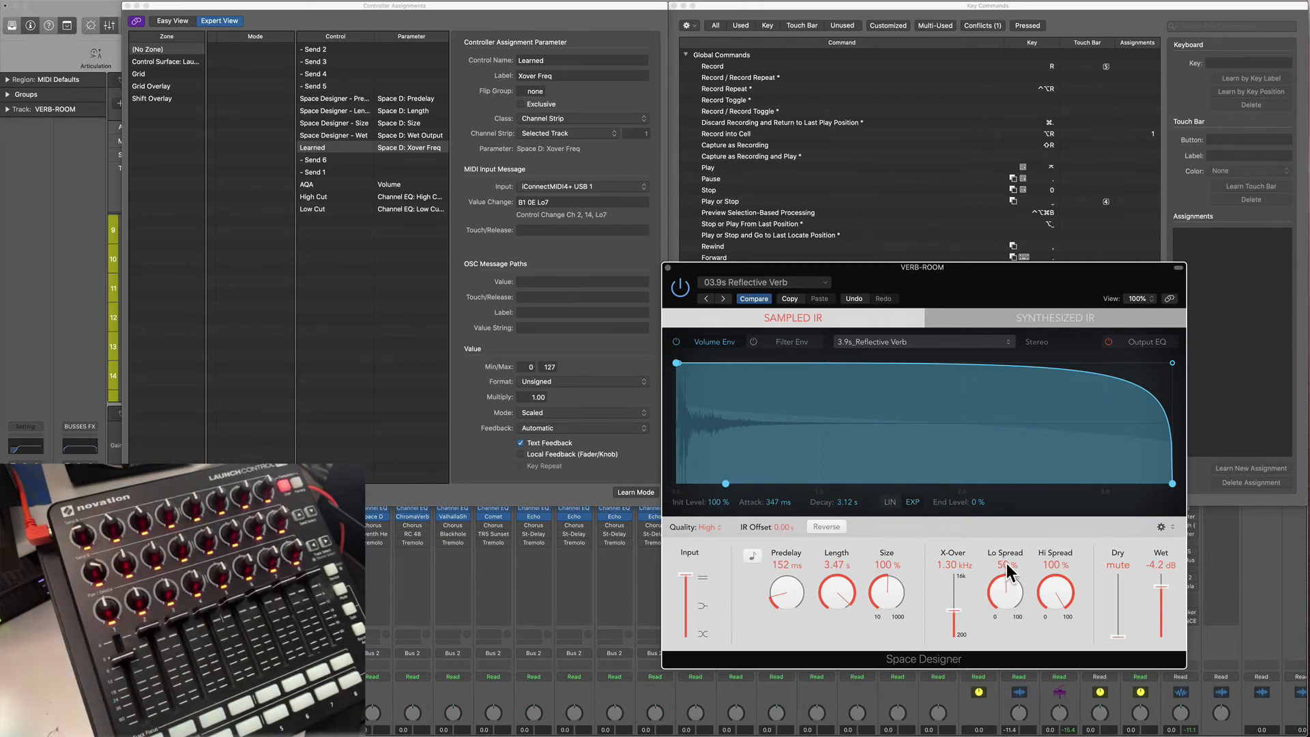
mouse_move(965, 650)
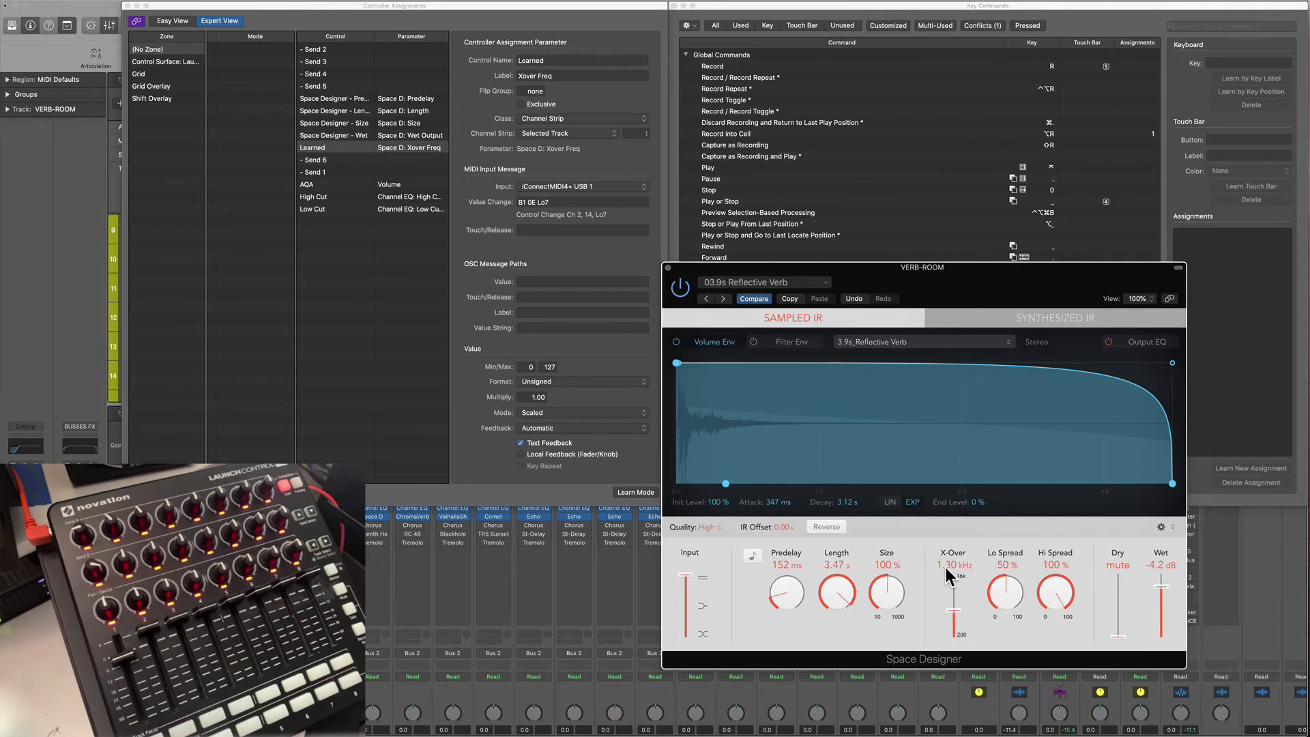
mouse_move(1007, 593)
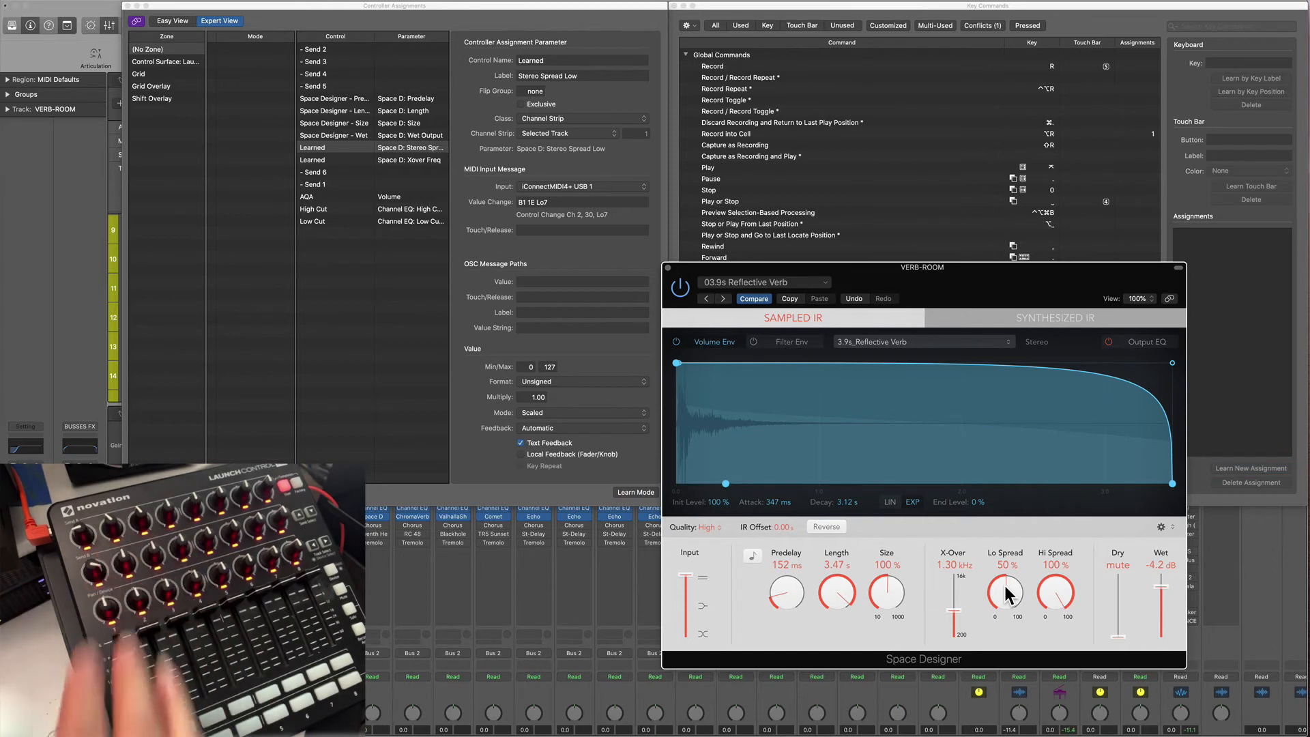
mouse_move(582, 394)
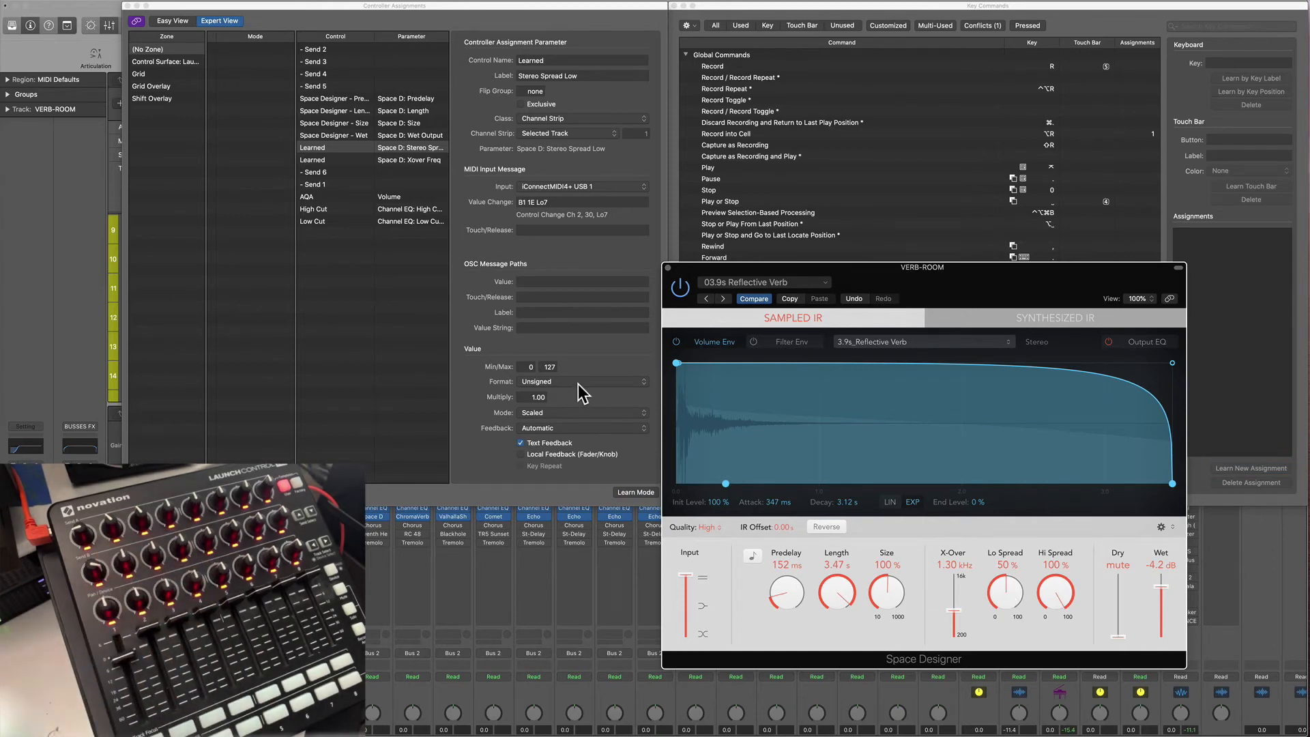
mouse_move(1066, 600)
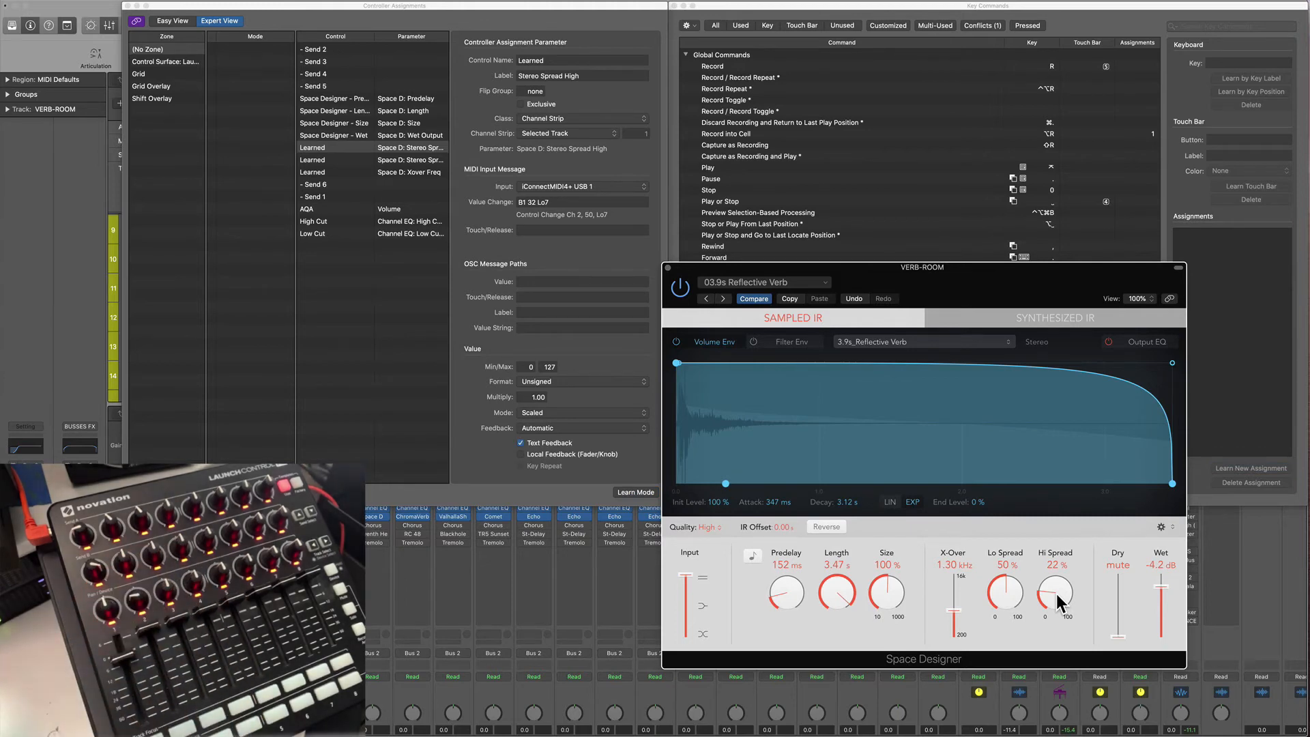
mouse_move(1124, 639)
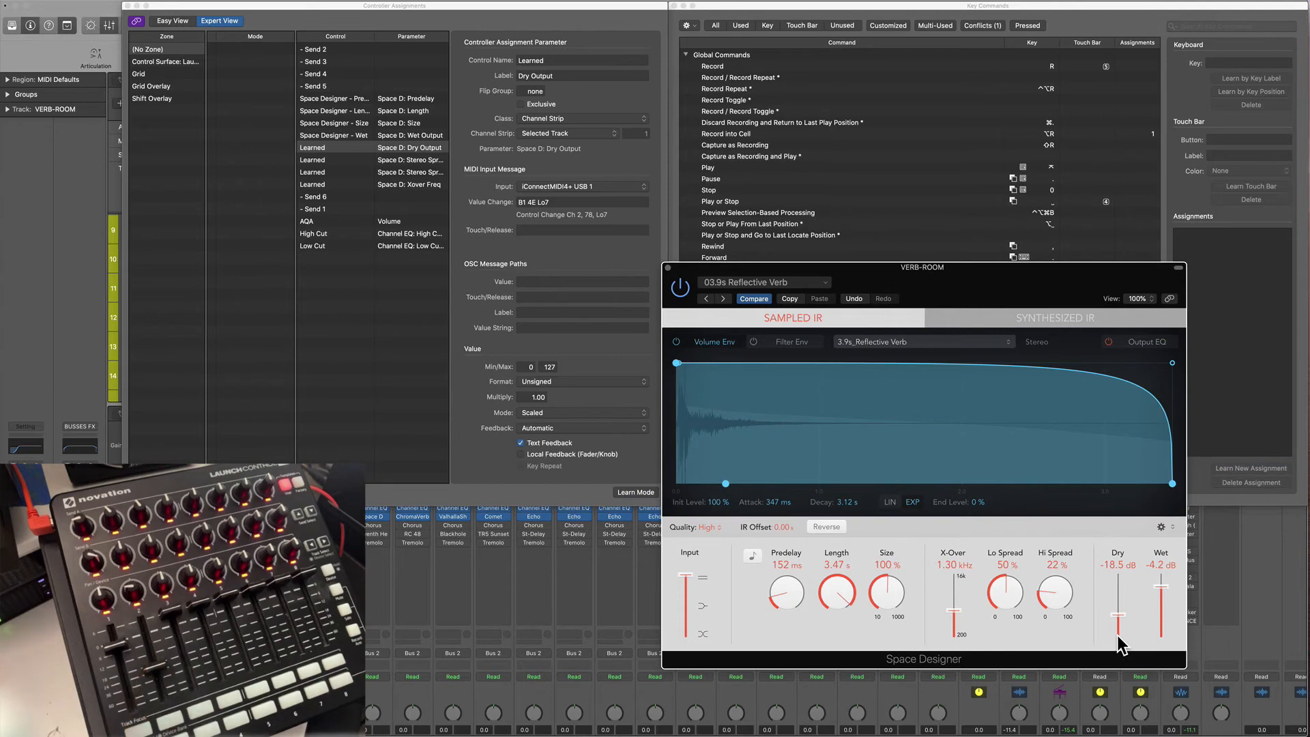
mouse_move(414, 194)
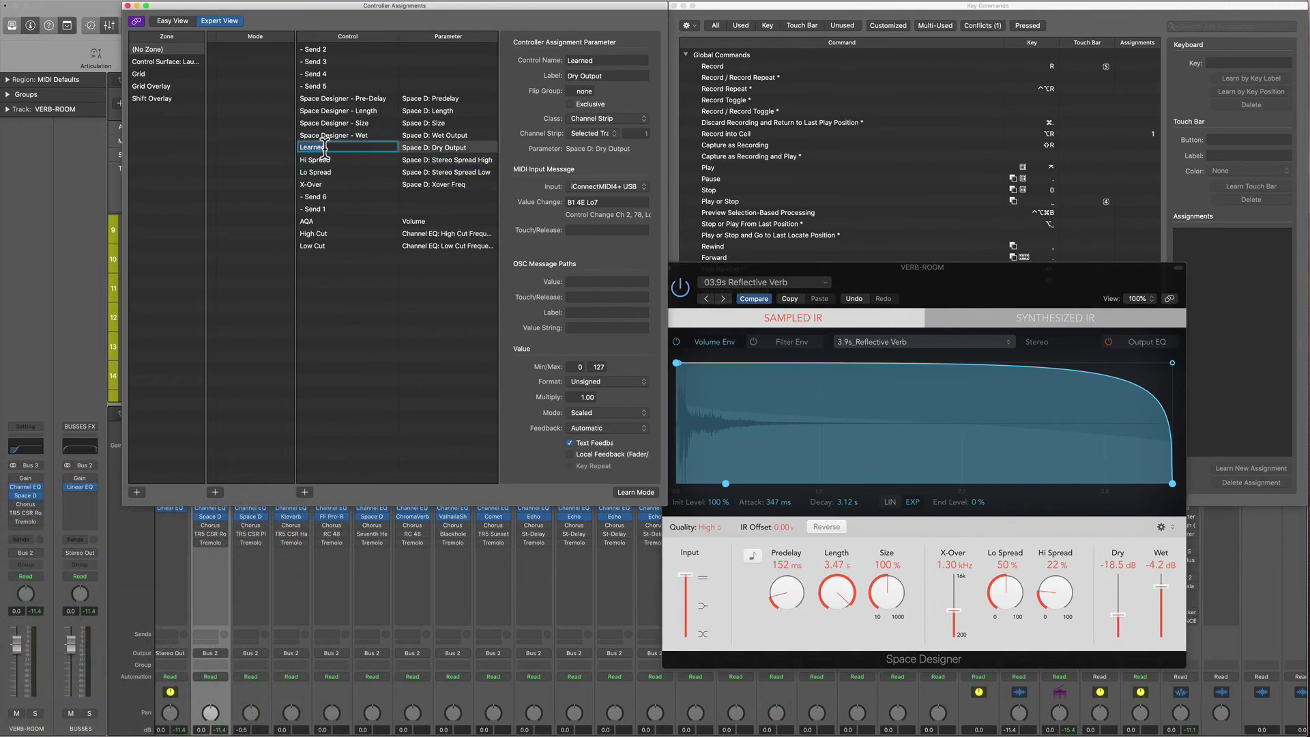
Step: Select the crossover assignment and begin renaming it to 'Space Designer - X-Over'
click(313, 185)
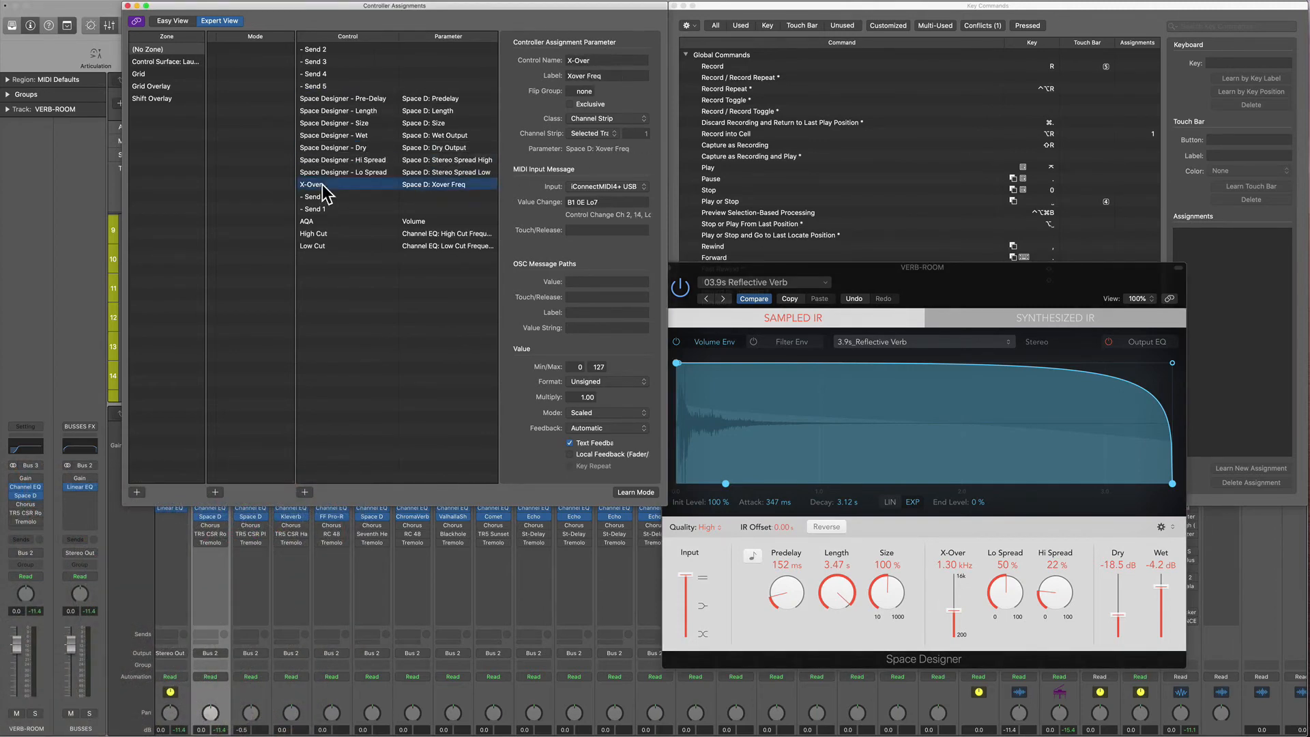
click(343, 111)
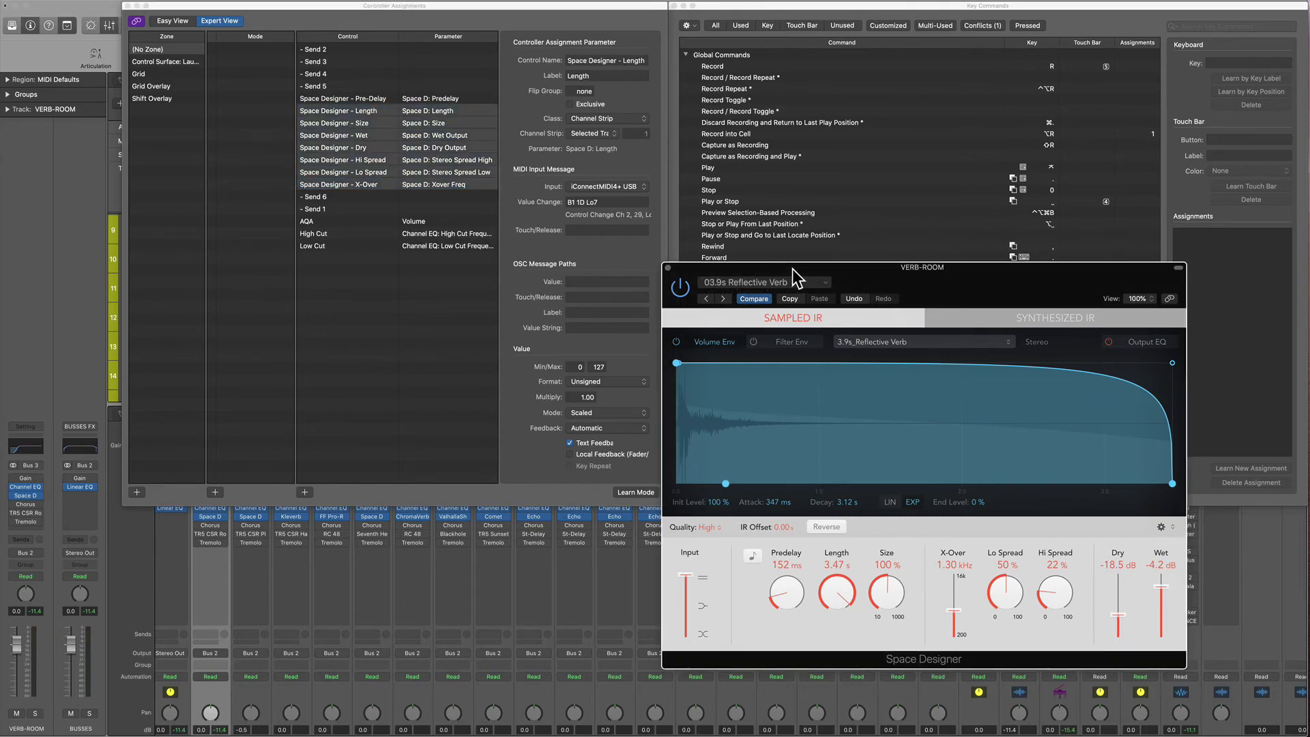
mouse_move(357, 588)
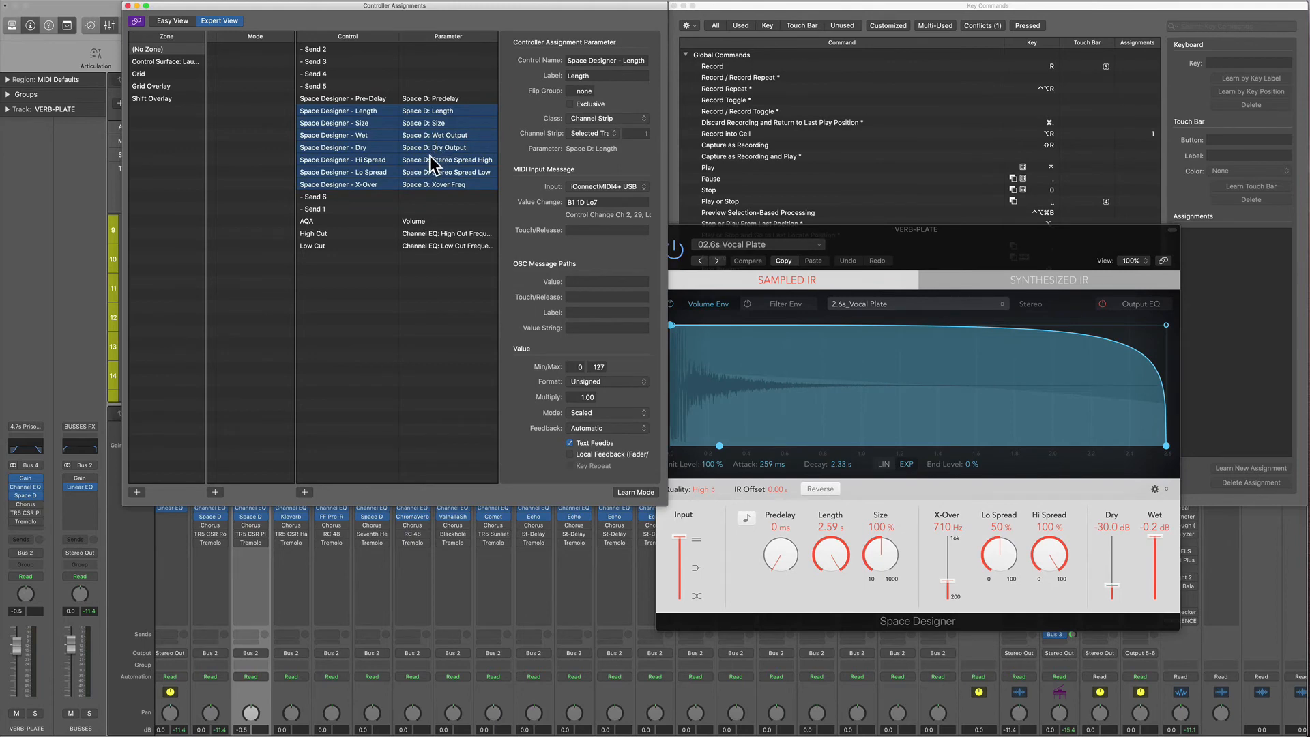
Step: Select the Space Designer assignments and view the high spread assignment's settings
click(343, 160)
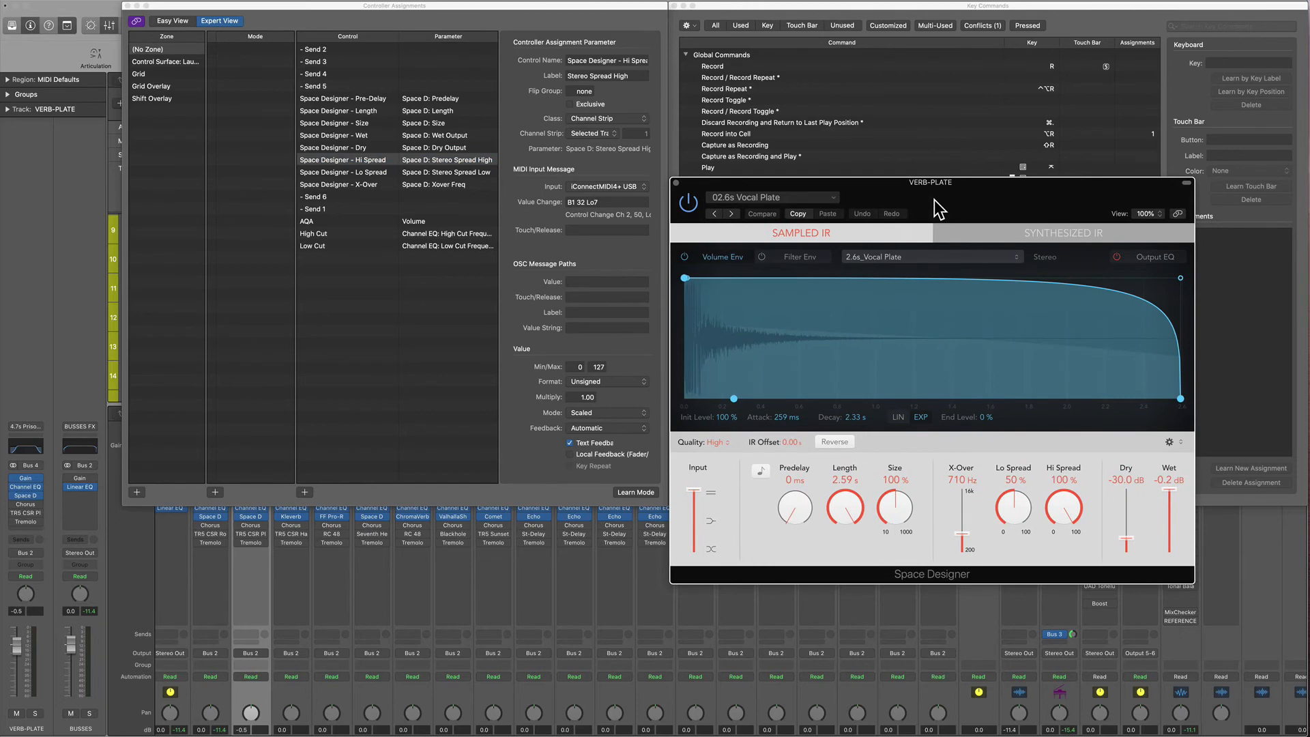
click(340, 110)
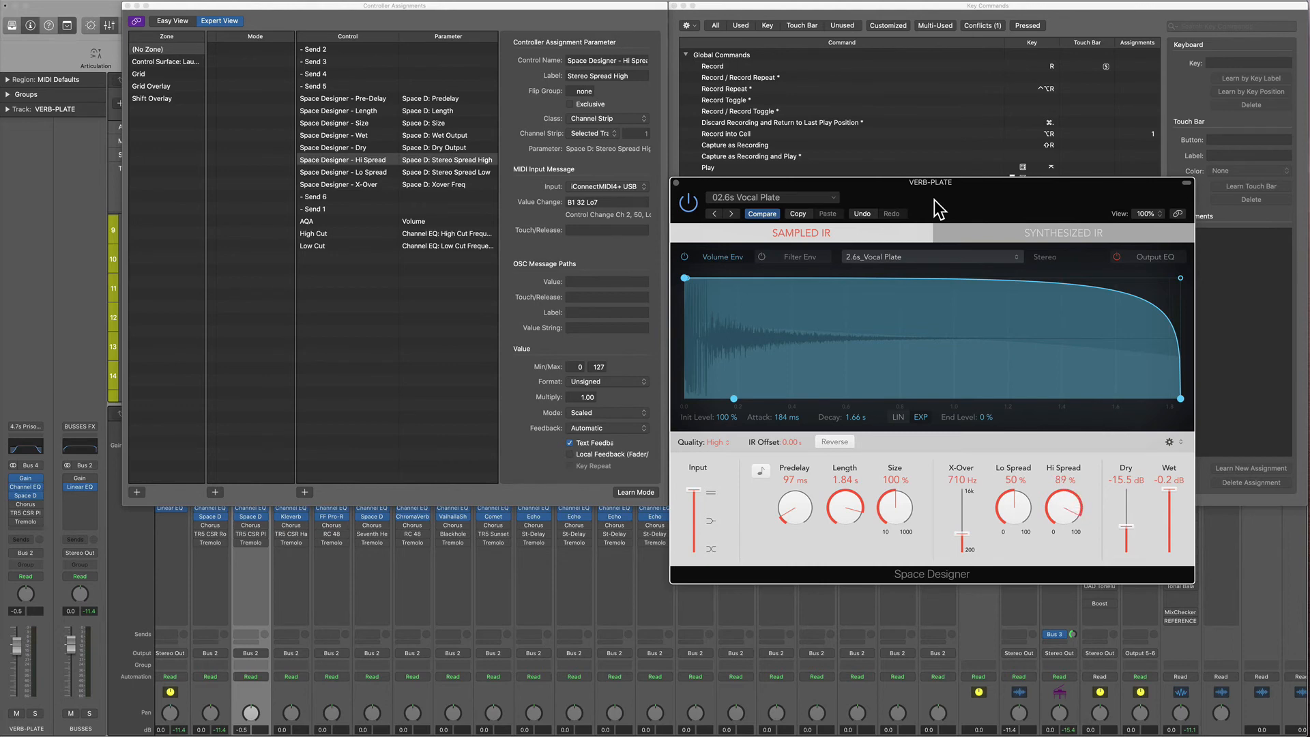
mouse_move(840, 175)
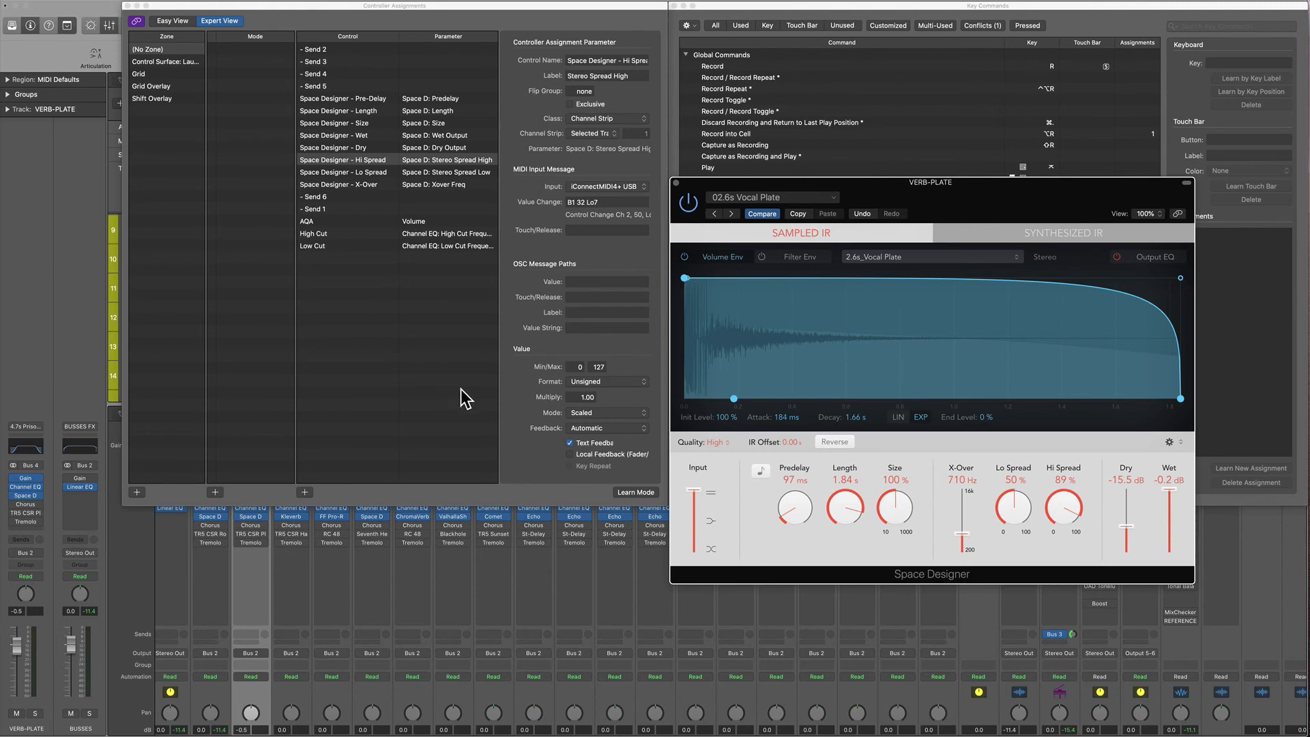
mouse_move(595, 416)
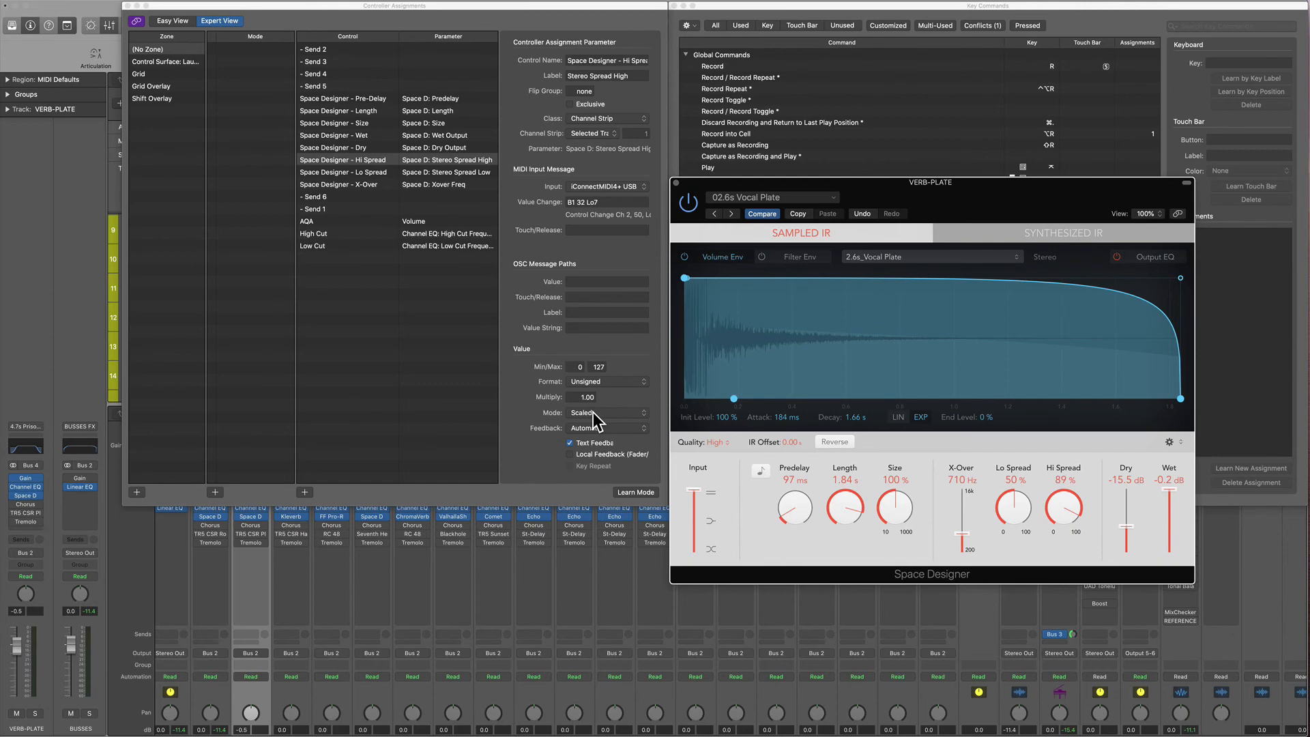
mouse_move(677, 234)
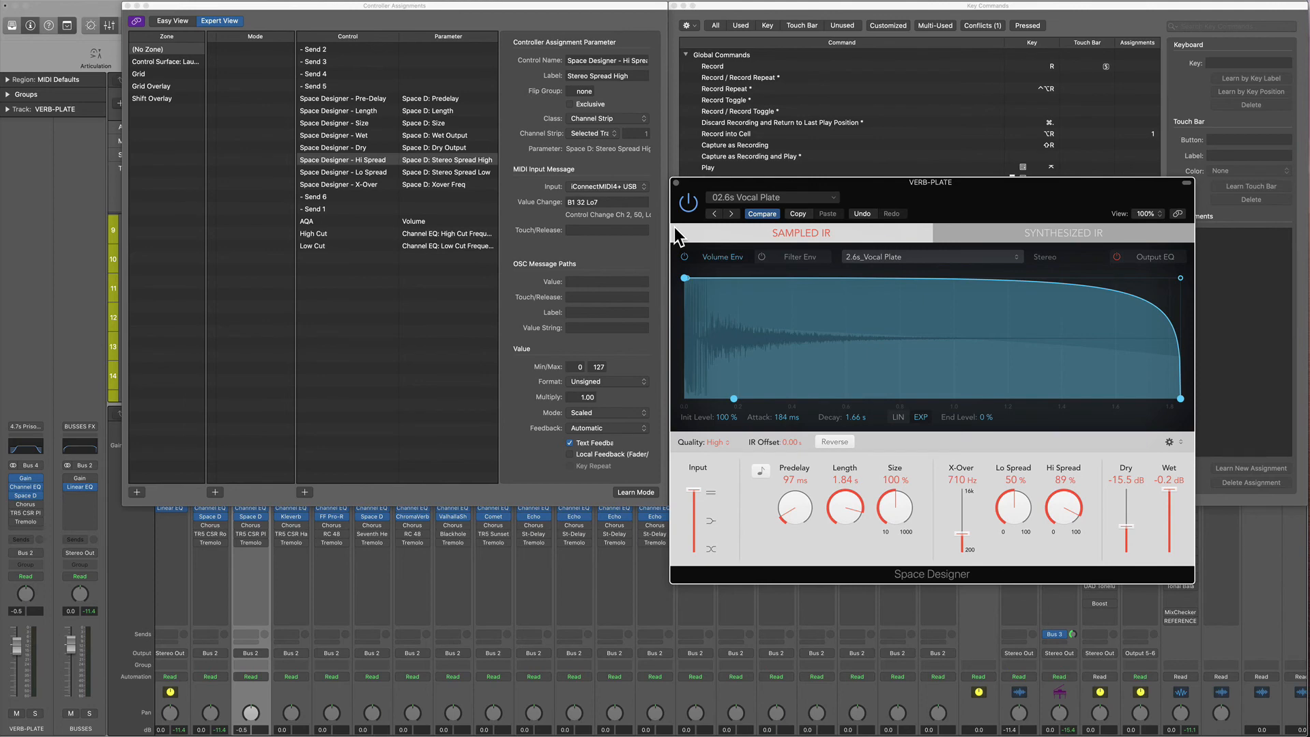
mouse_move(692, 194)
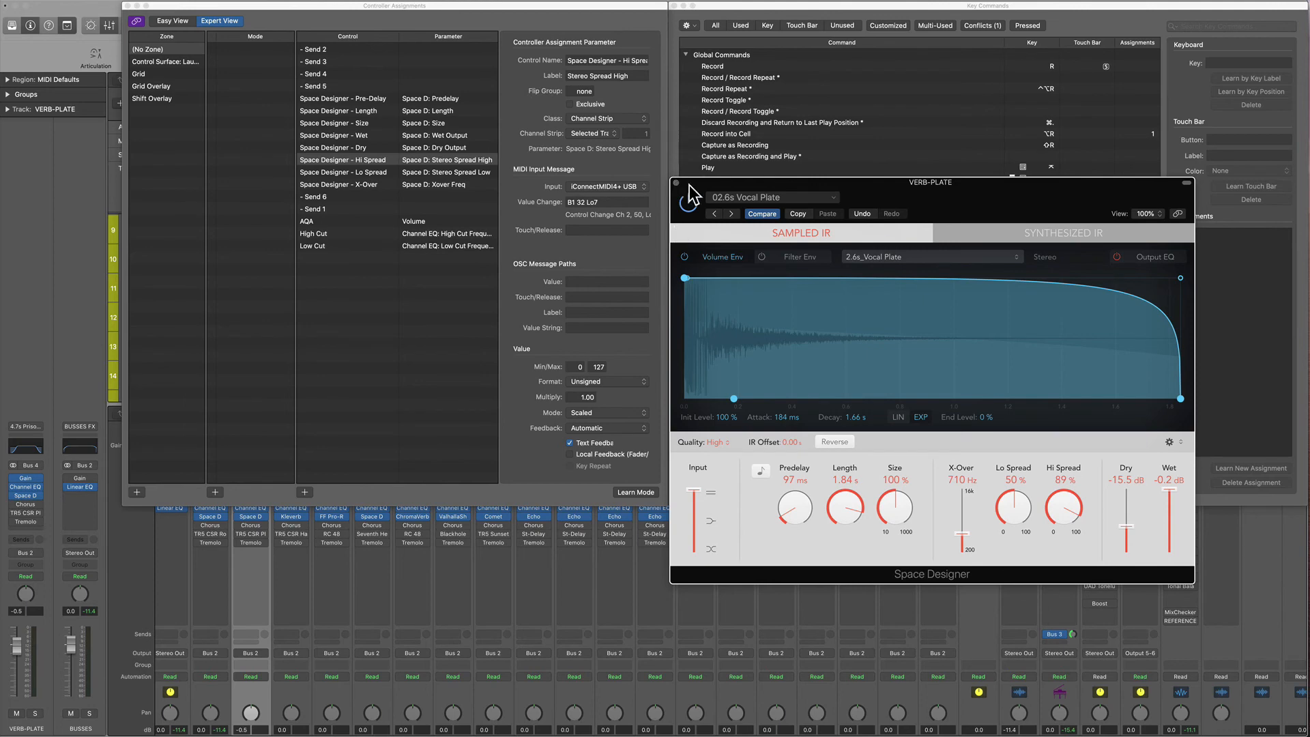